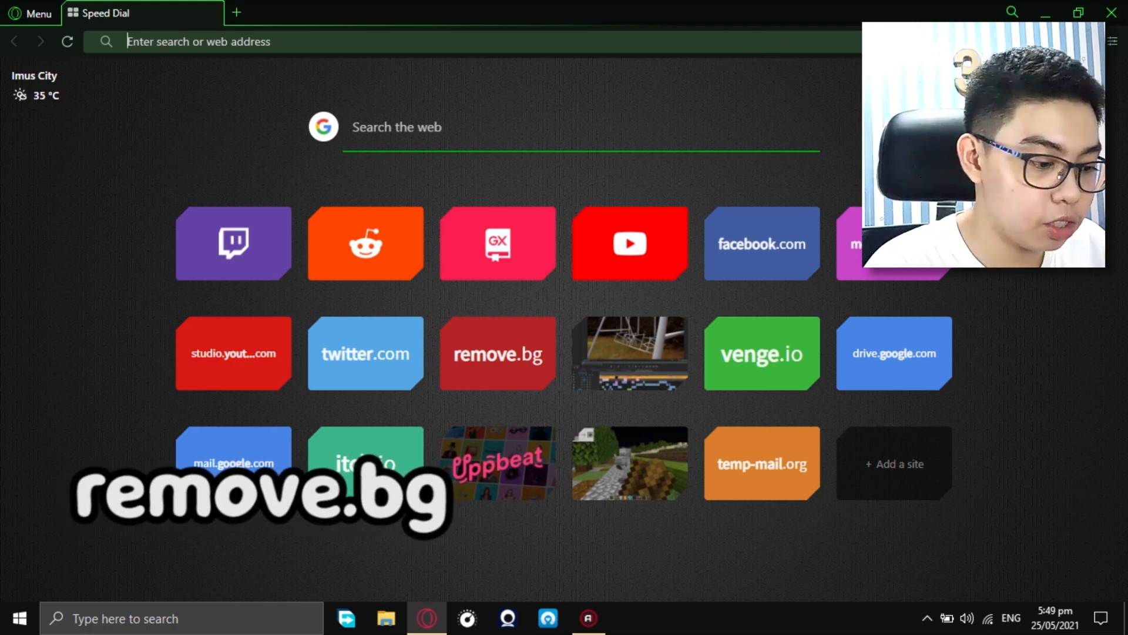
Go to the remove.bg website from the Speed Dial tile.
left_click(497, 353)
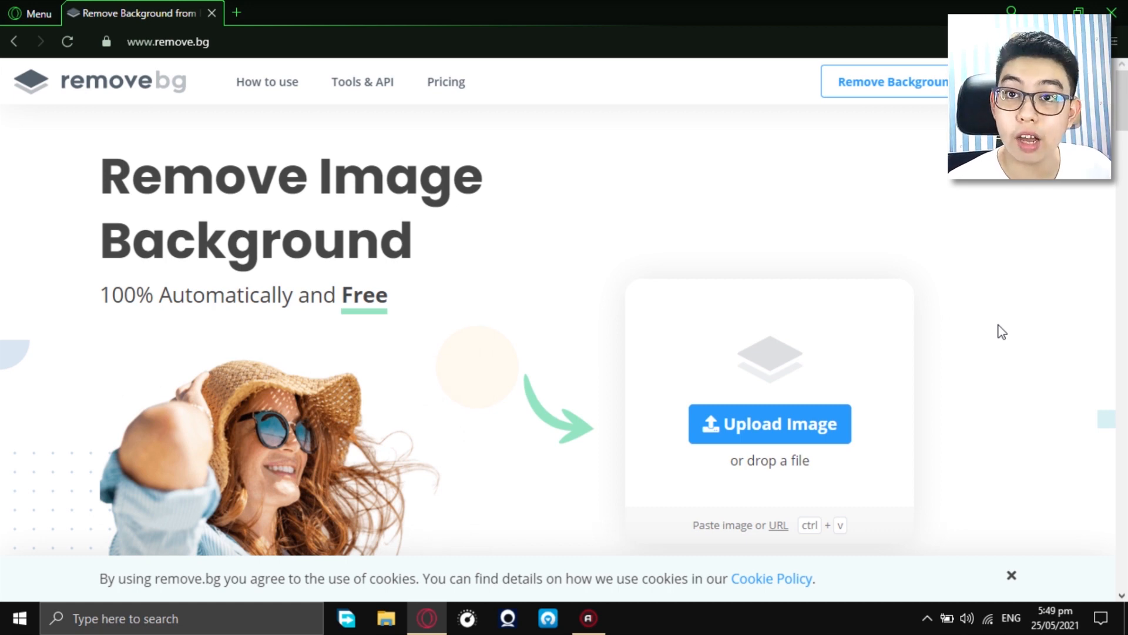
scroll("down", 3)
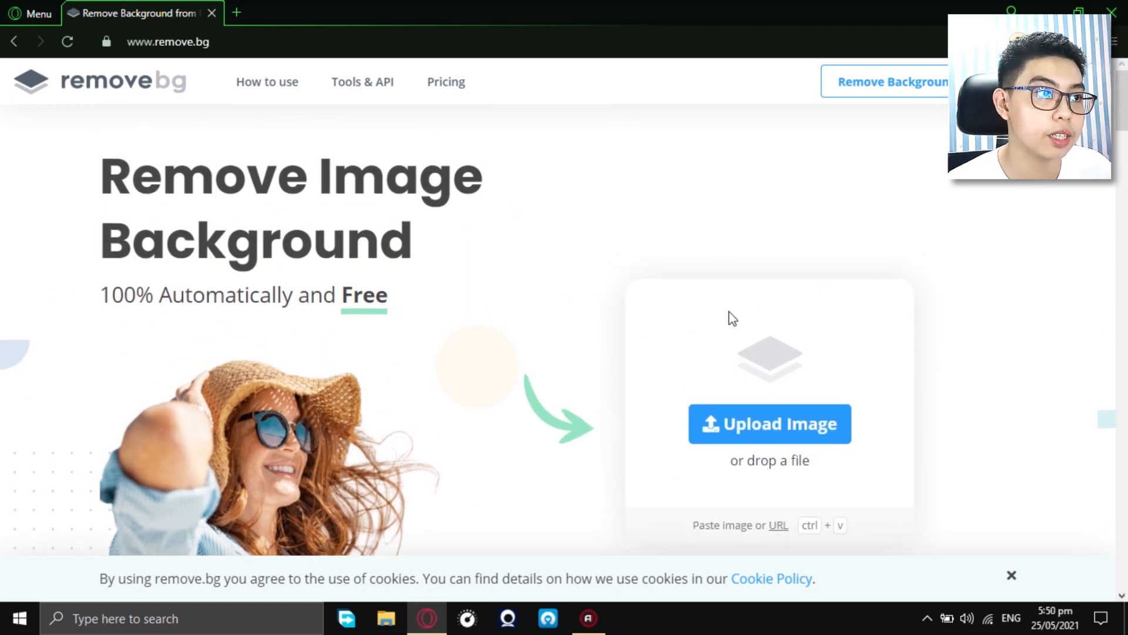
mouse_move(142, 333)
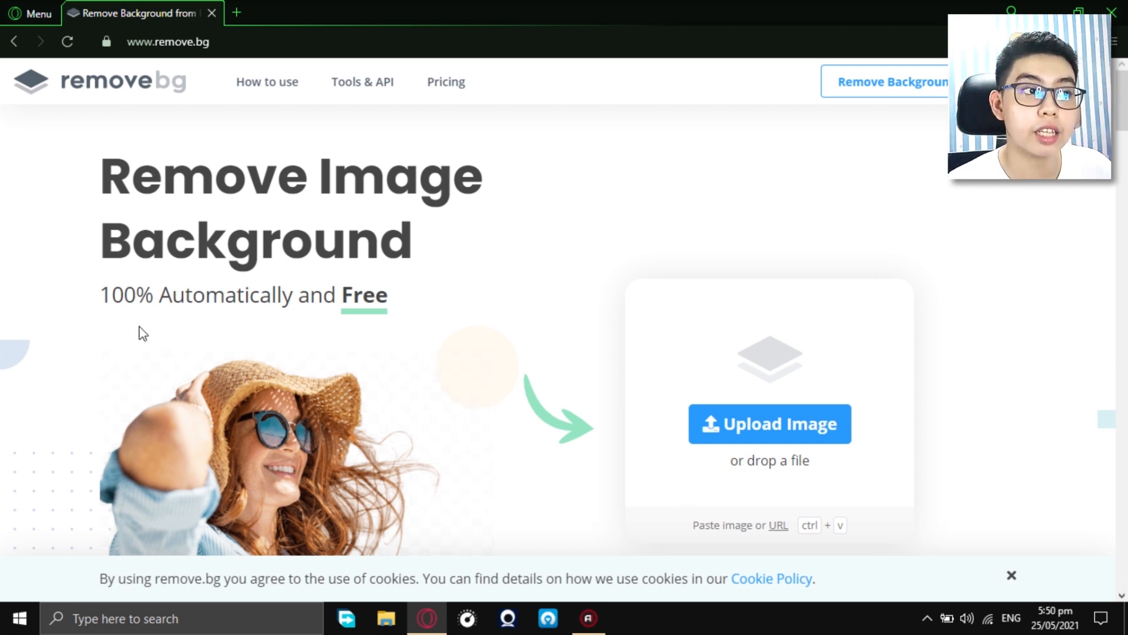
mouse_move(727, 287)
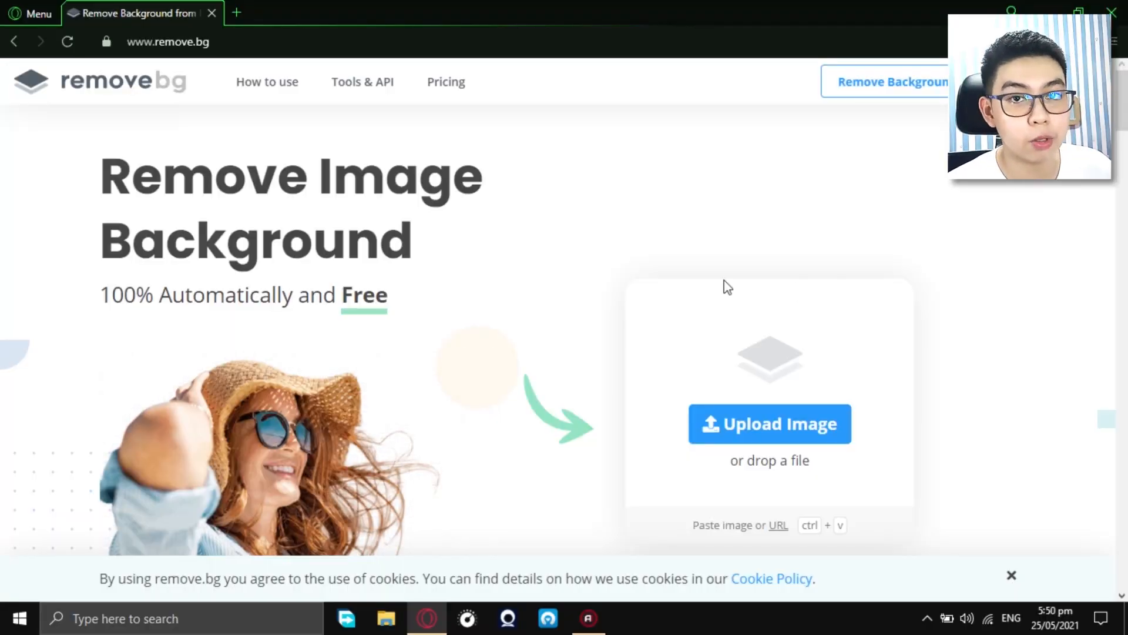
mouse_move(717, 280)
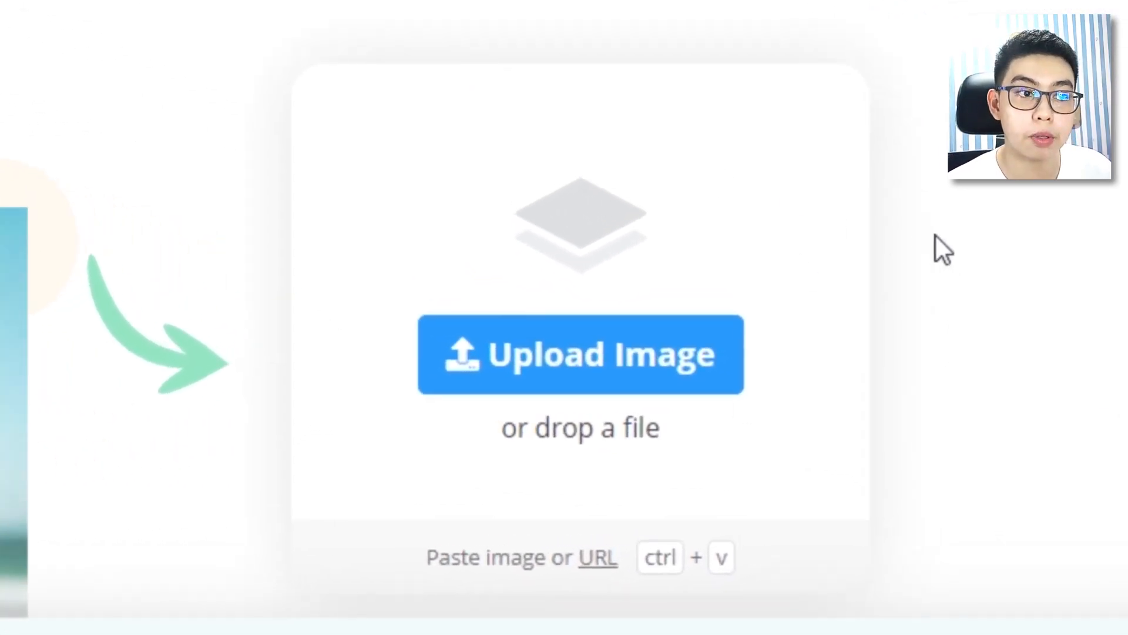
mouse_move(914, 458)
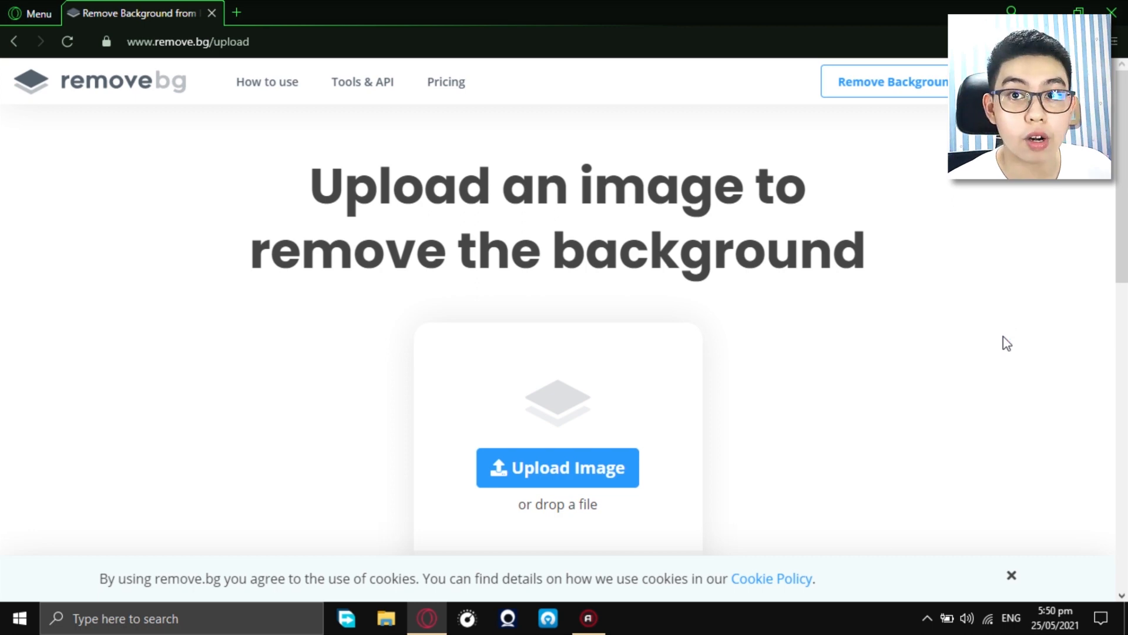
Upload MrBeast.jpg from Downloads and wait for the background-removed result.
left_click(557, 467)
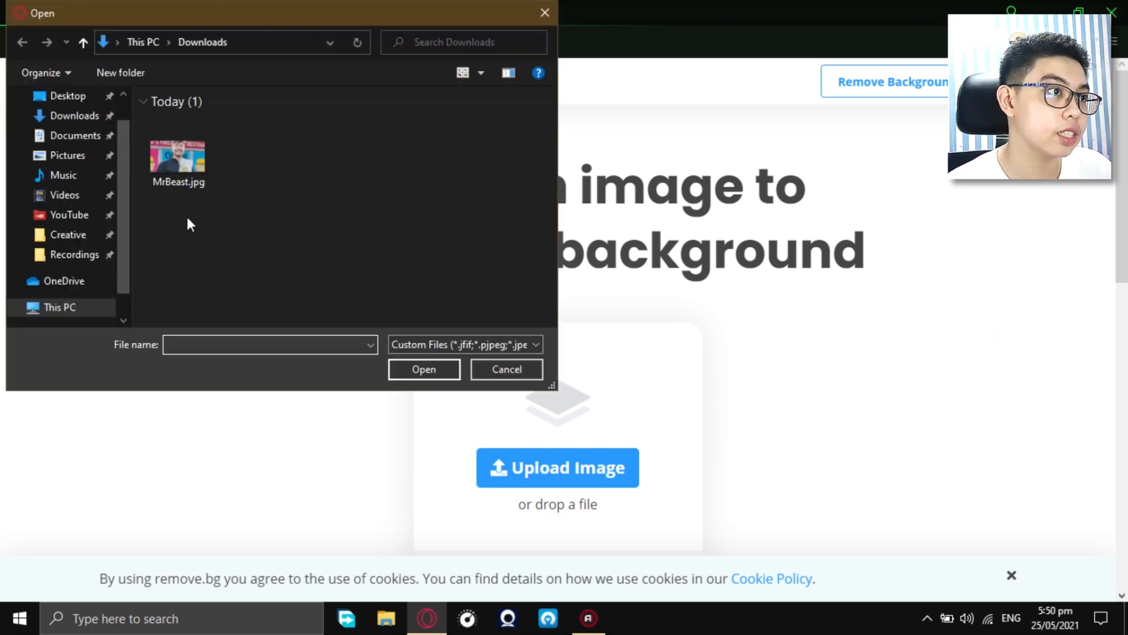
left_click(177, 155)
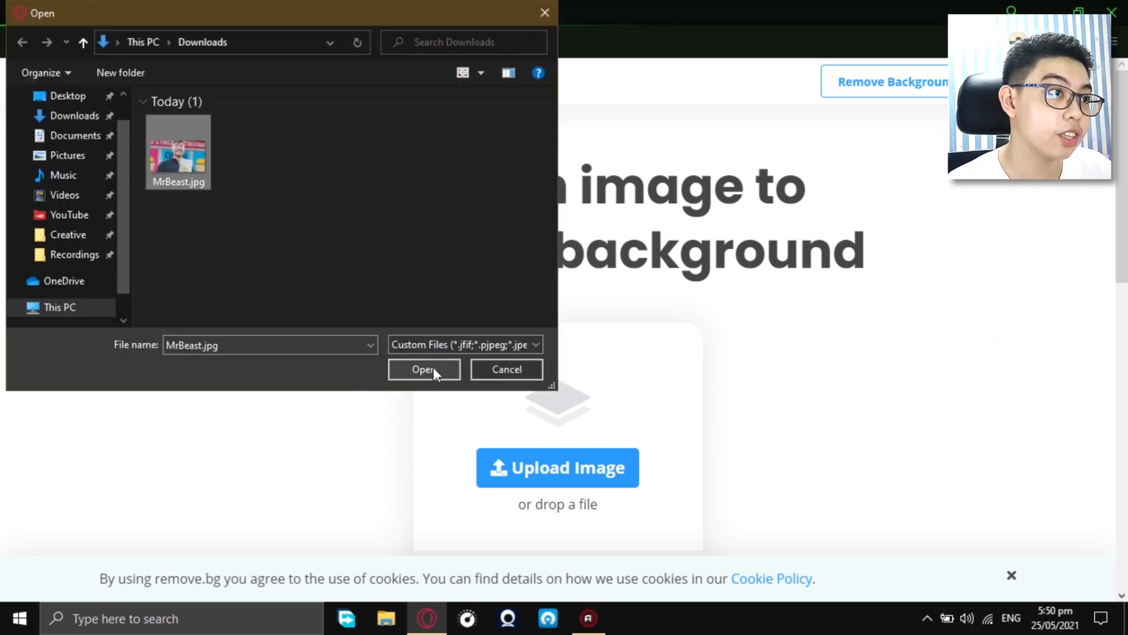
left_click(425, 369)
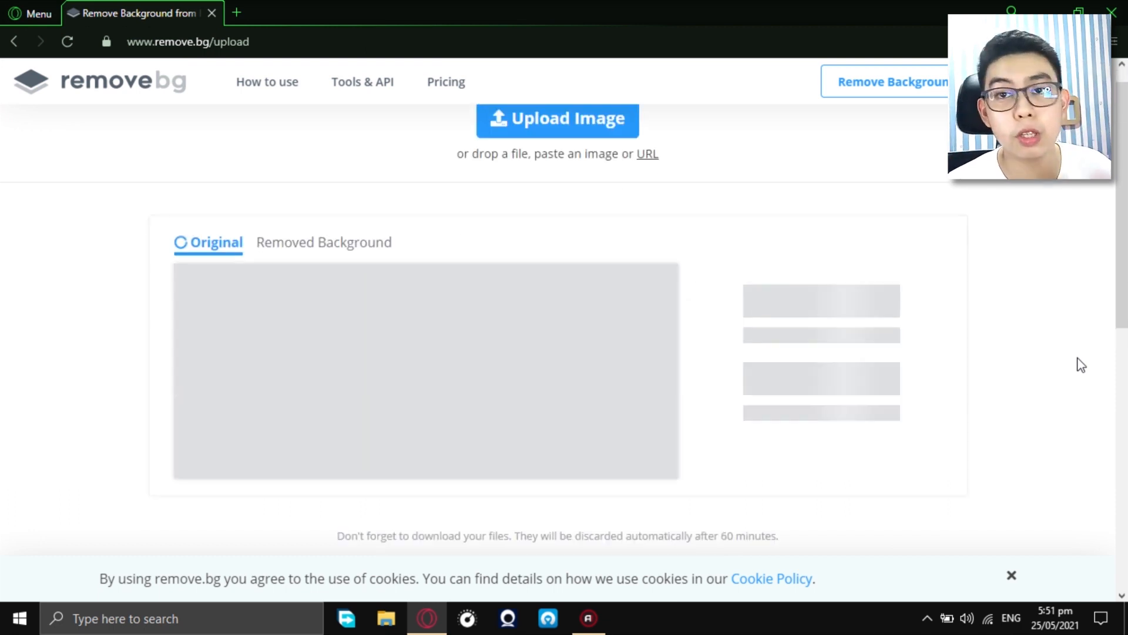
scroll("down", 3)
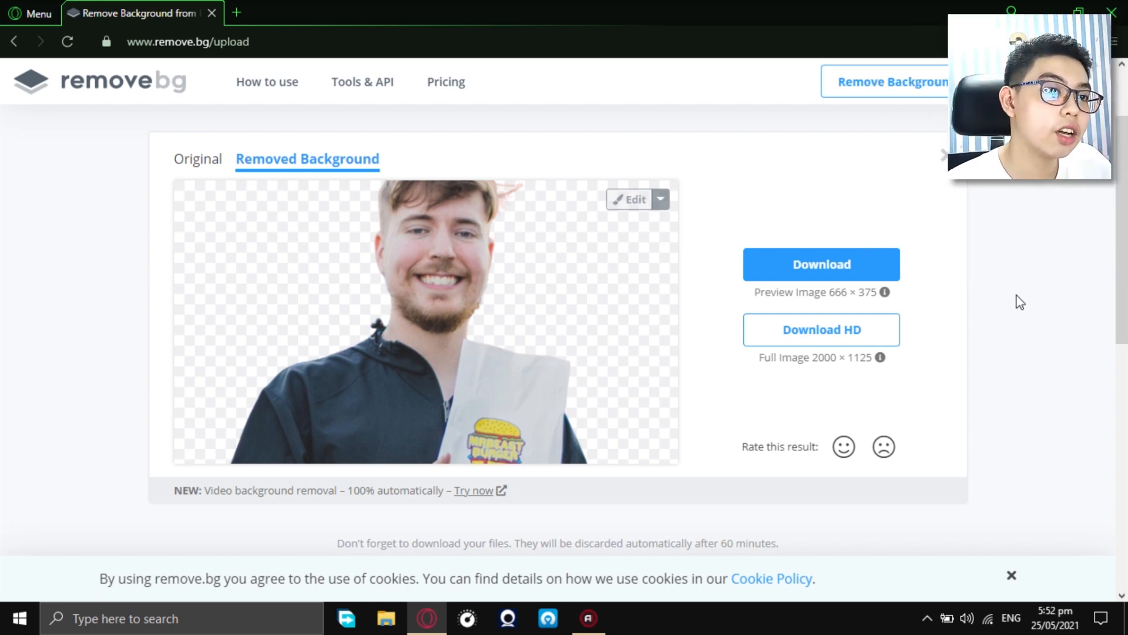
Request the HD download, start the free Kaleido sign-up, and start a new browser tab.
left_click(822, 329)
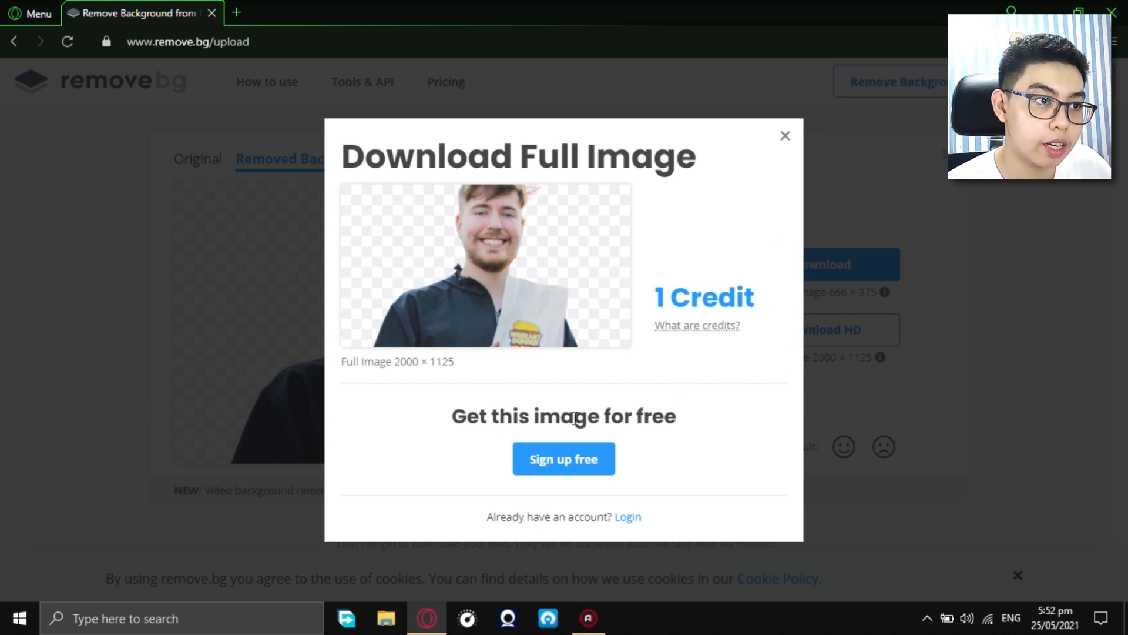
mouse_move(717, 427)
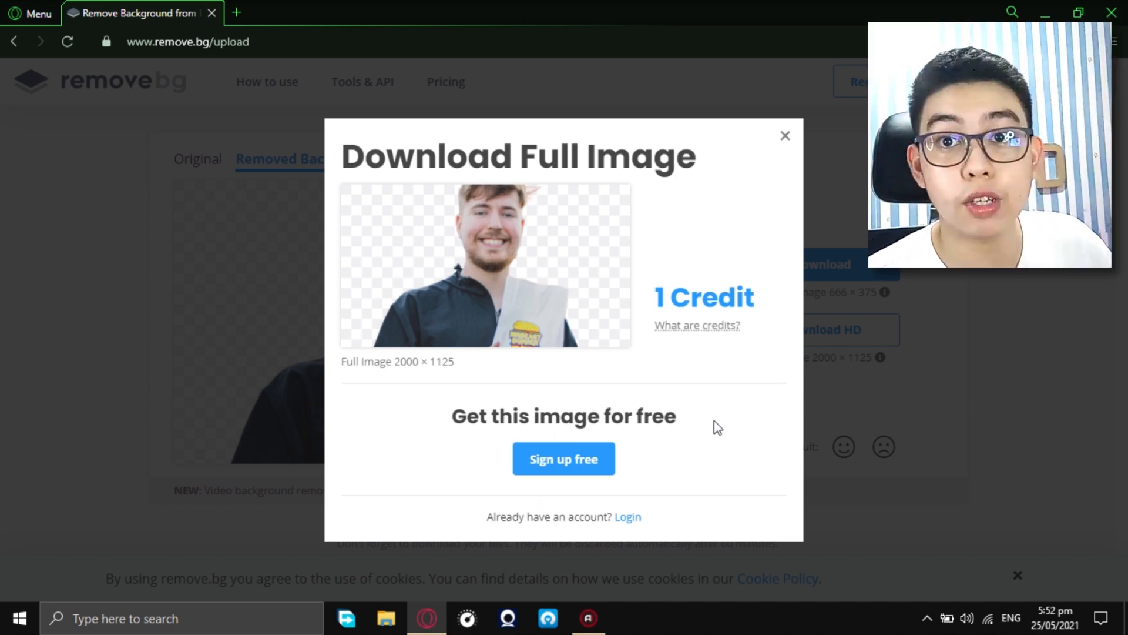
mouse_move(563, 460)
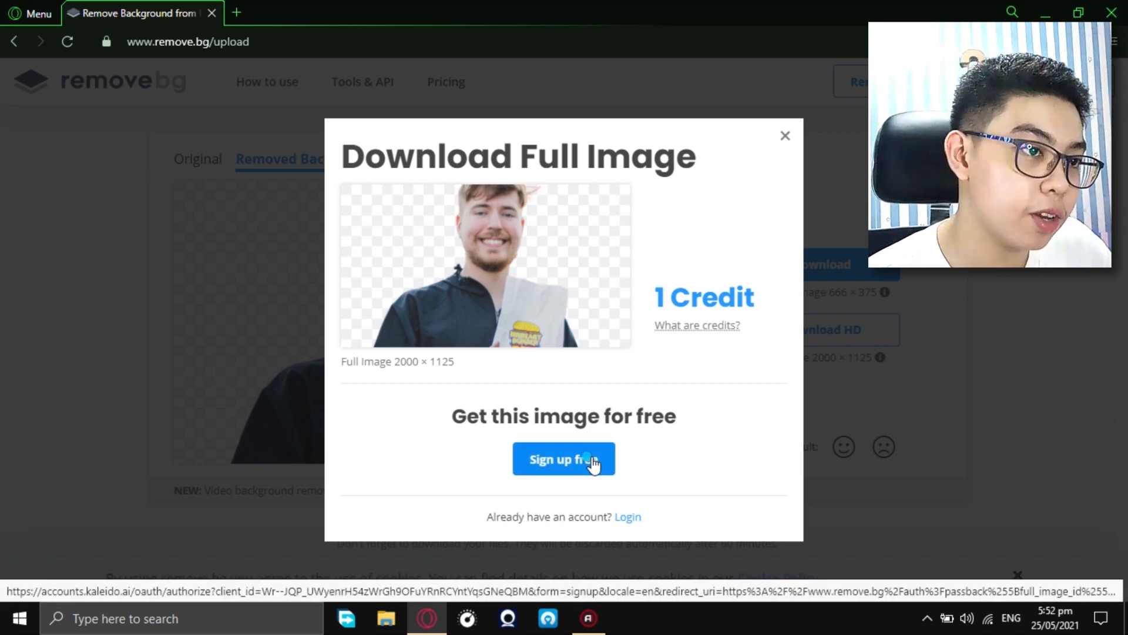
left_click(563, 460)
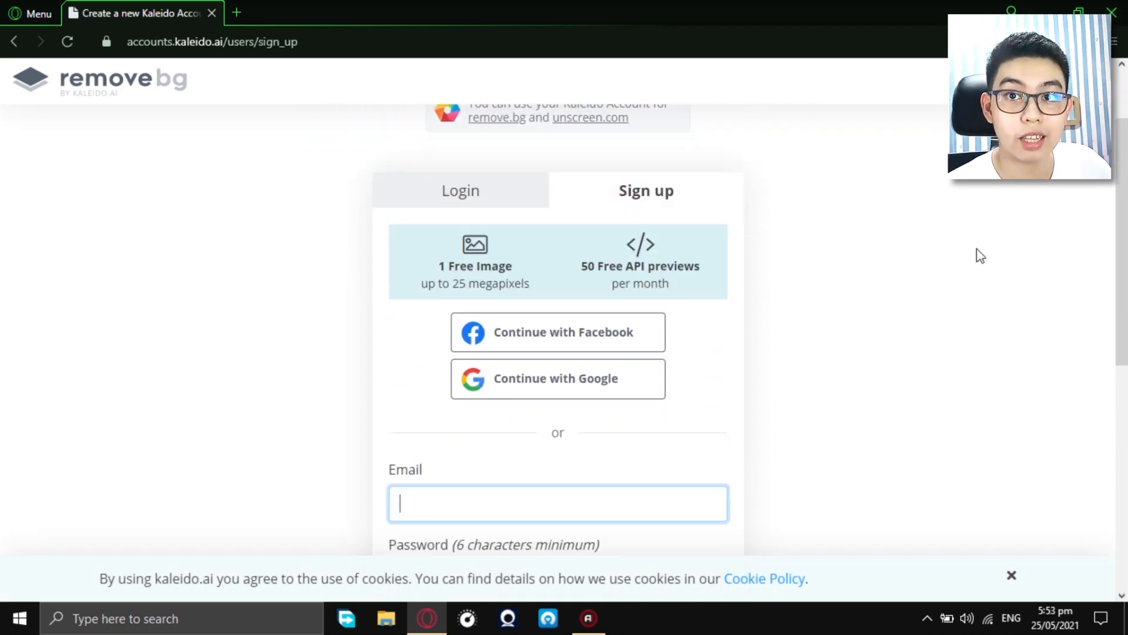
scroll("up", 3)
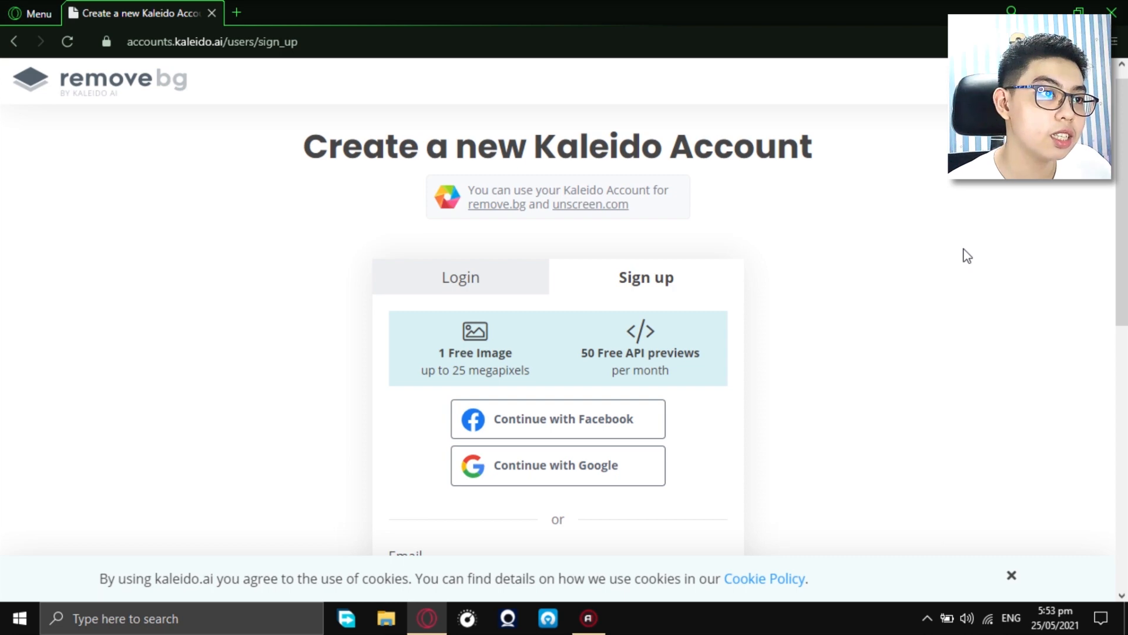
scroll("down", 3)
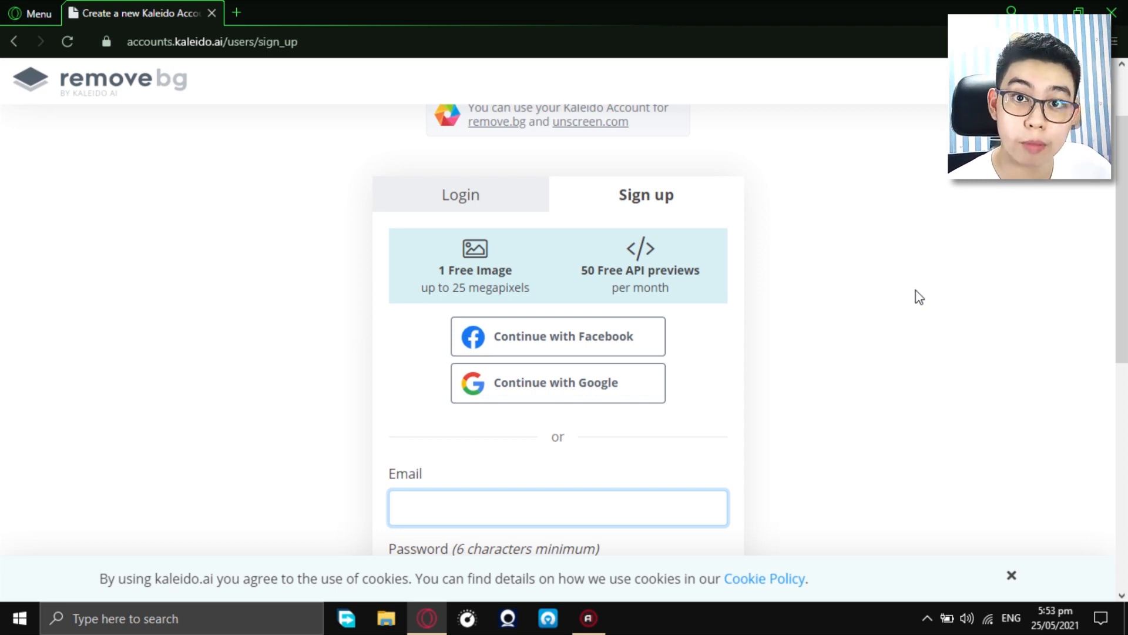
left_click(557, 507)
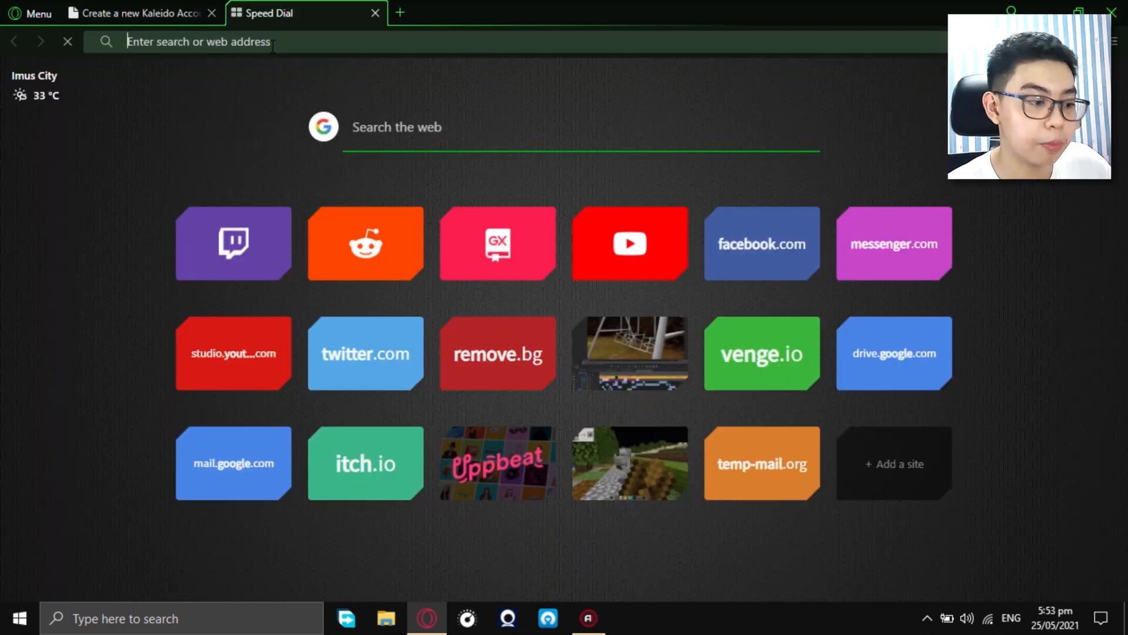
Search 'temp mail', select the temporary address on temp-mail.org, and return to the sign-up form.
type("temp mail")
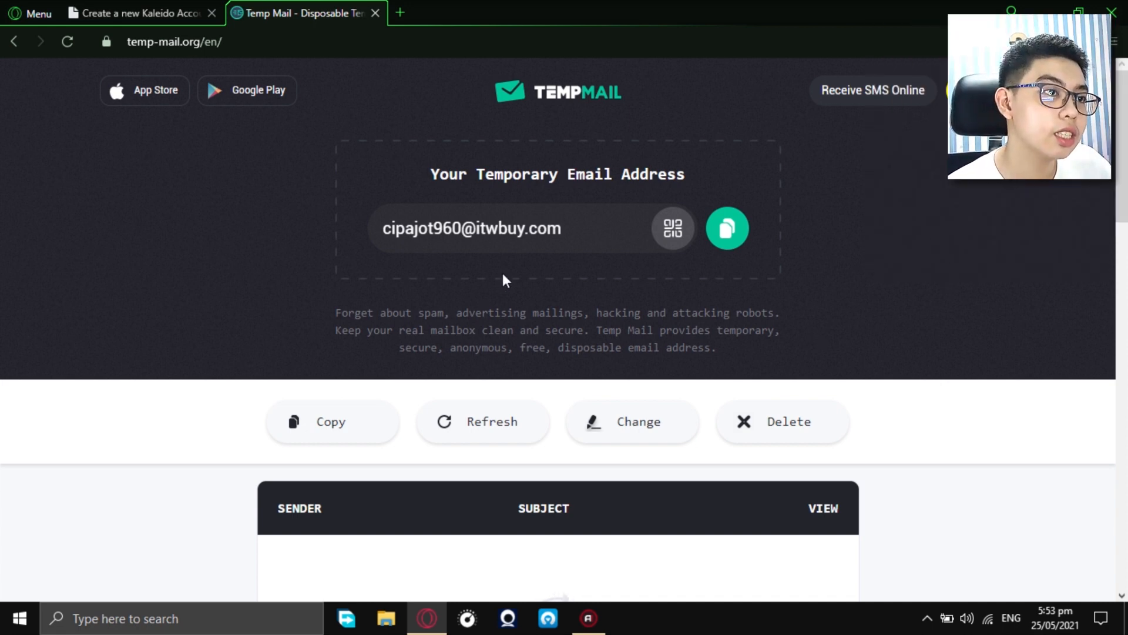
double_click(472, 228)
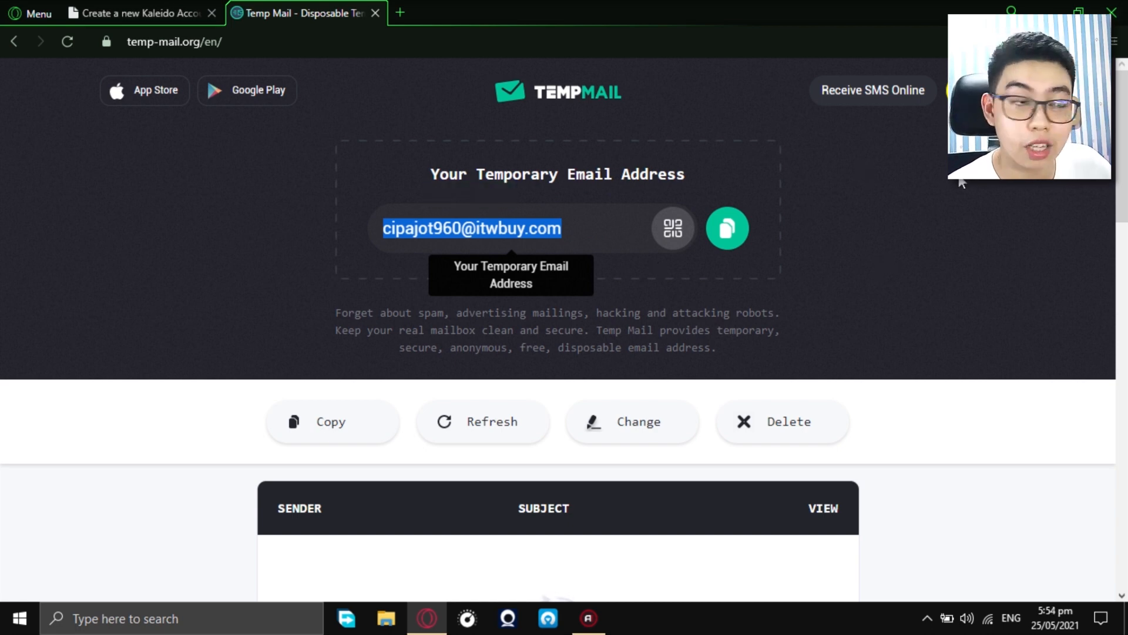
left_click(137, 13)
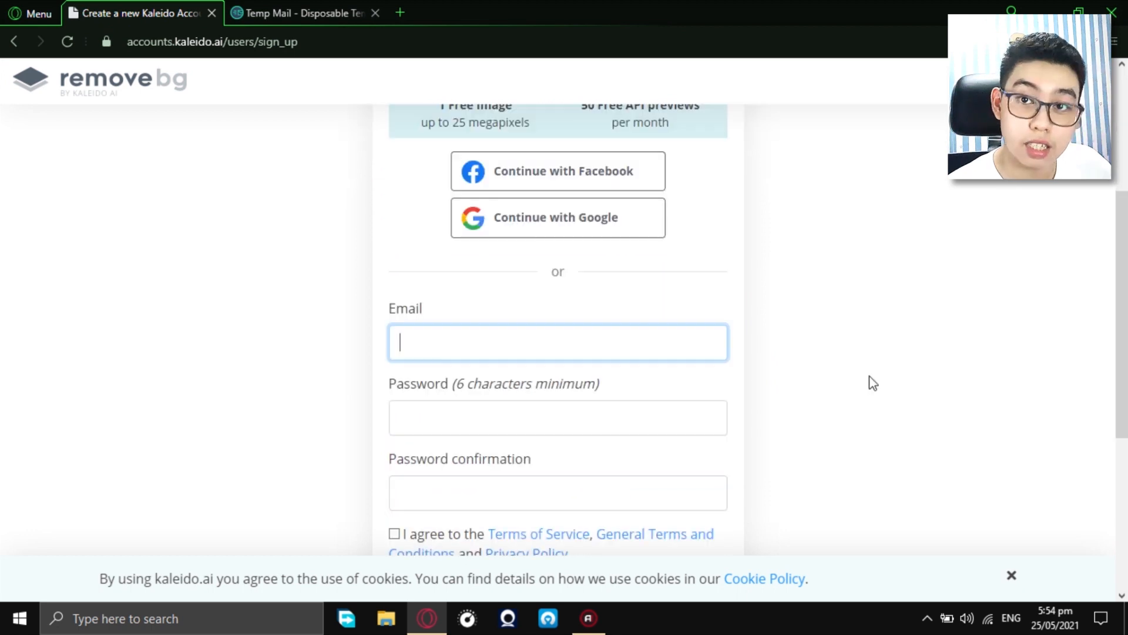
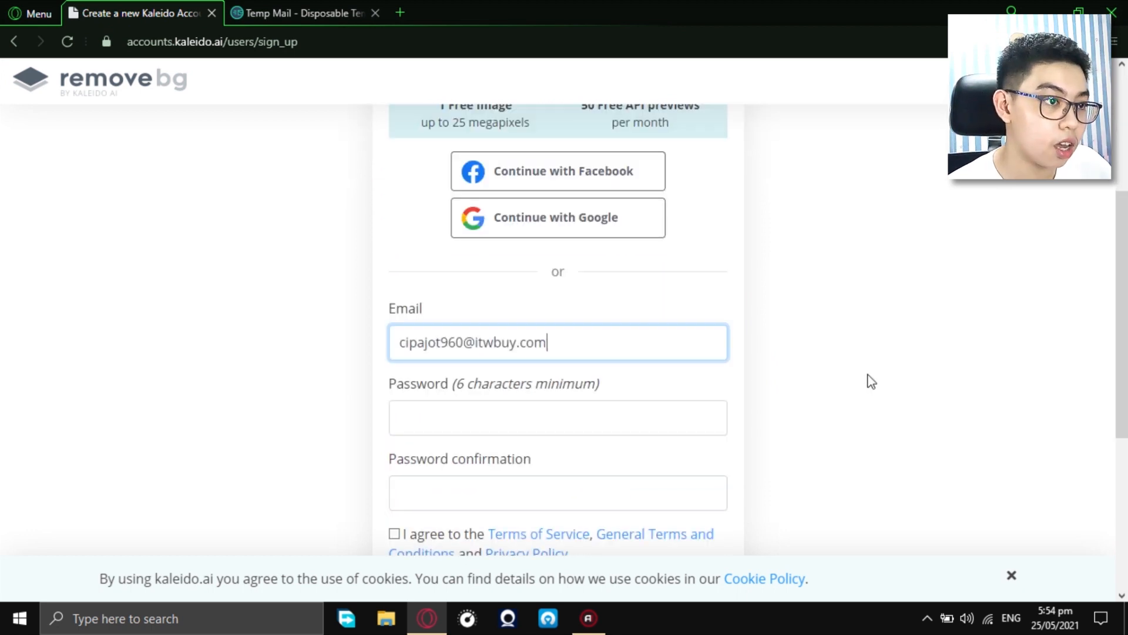
left_click(468, 417)
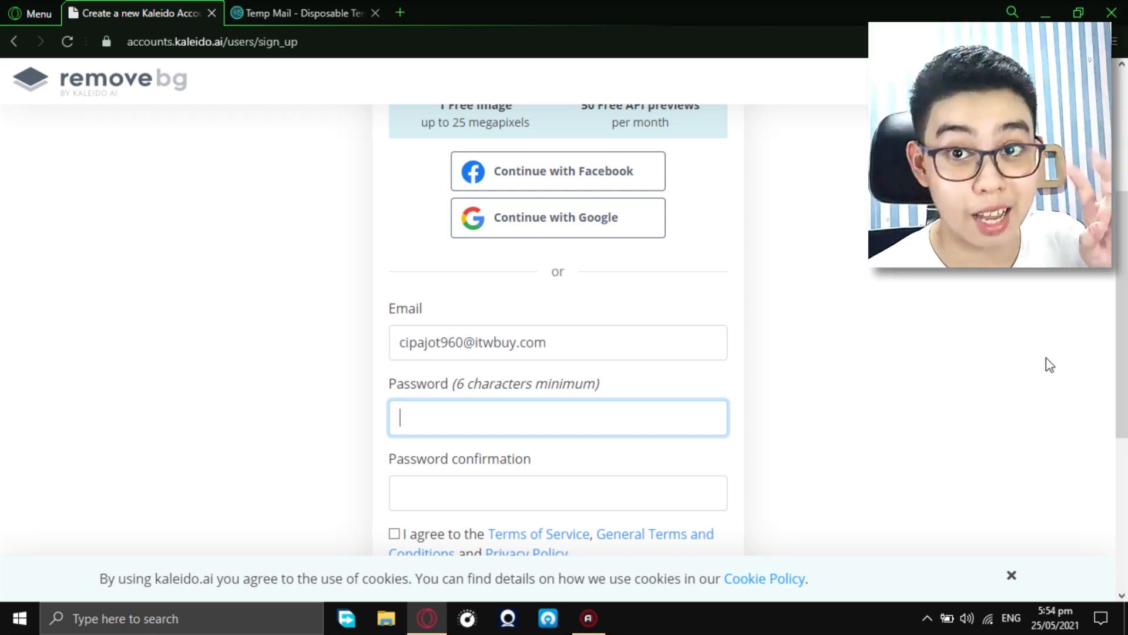
type("••••••")
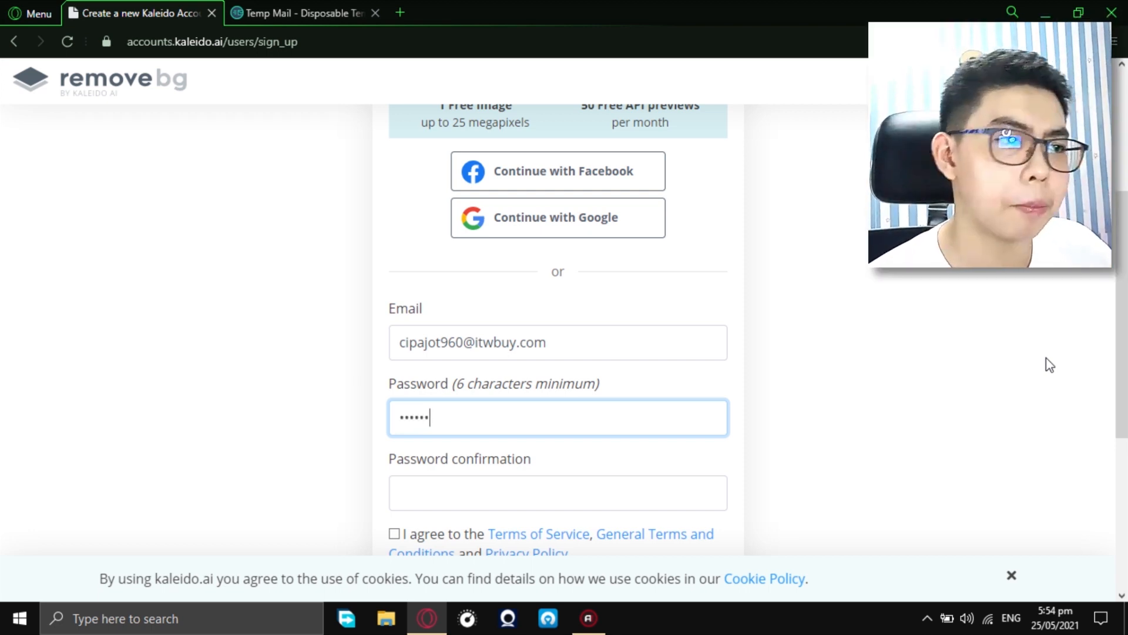
scroll("down", 3)
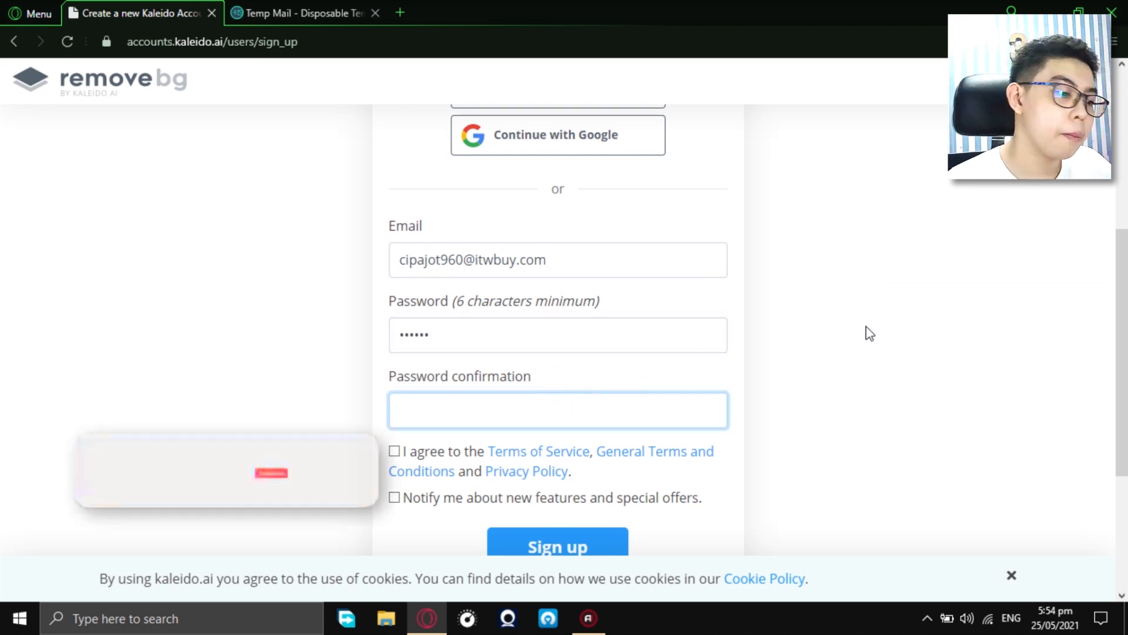
type("••••••")
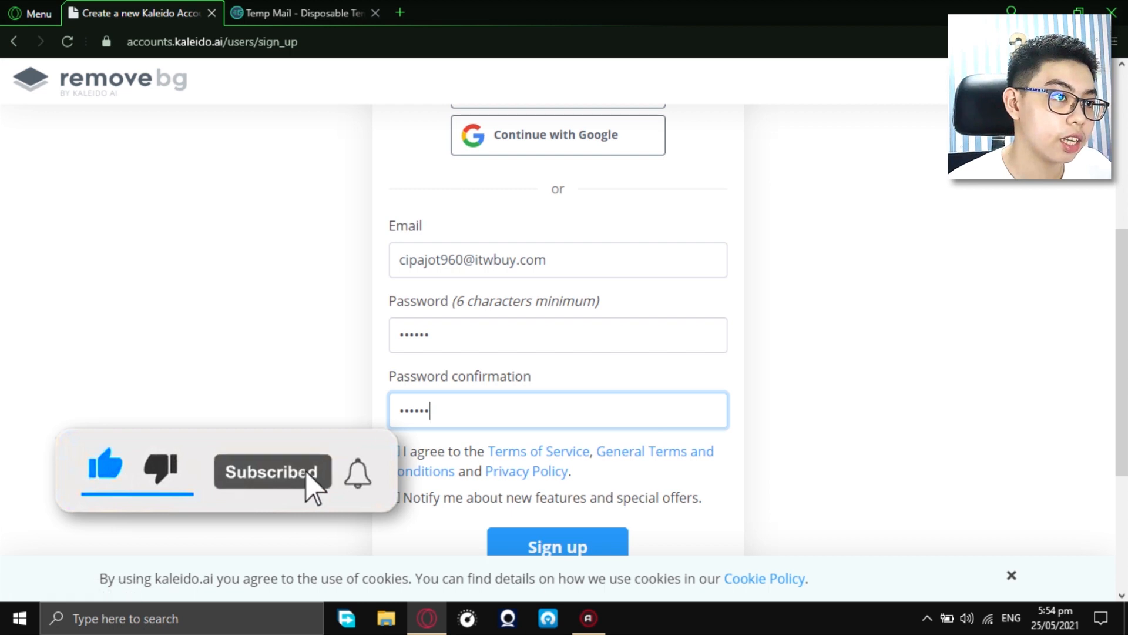
Accept the Terms of Service and submit the Kaleido account registration.
left_click(394, 451)
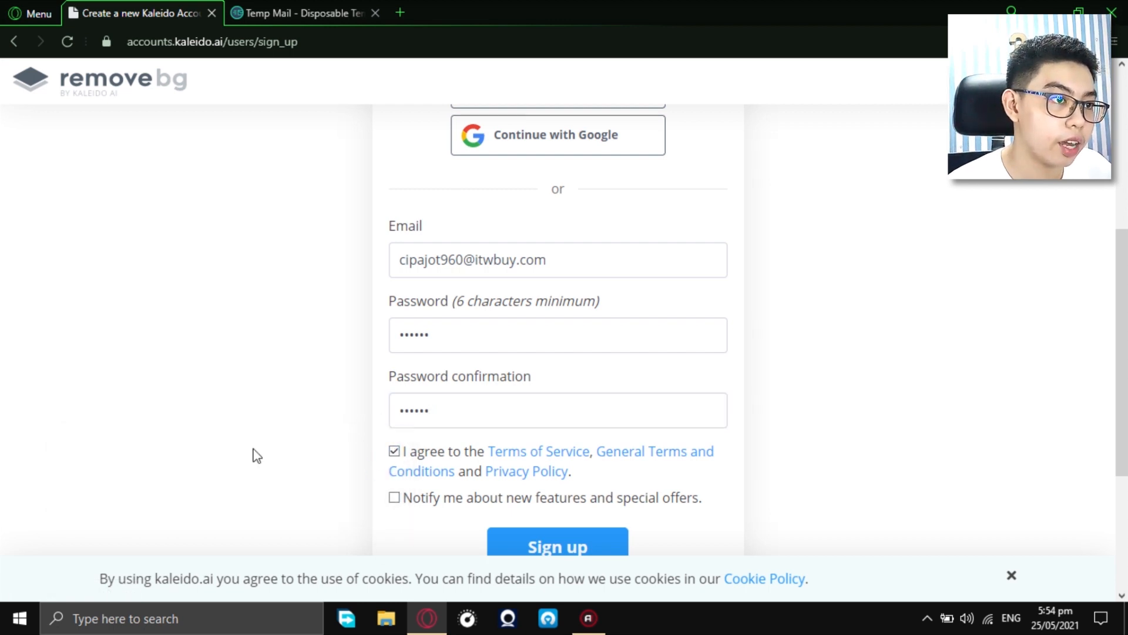
scroll("down", 3)
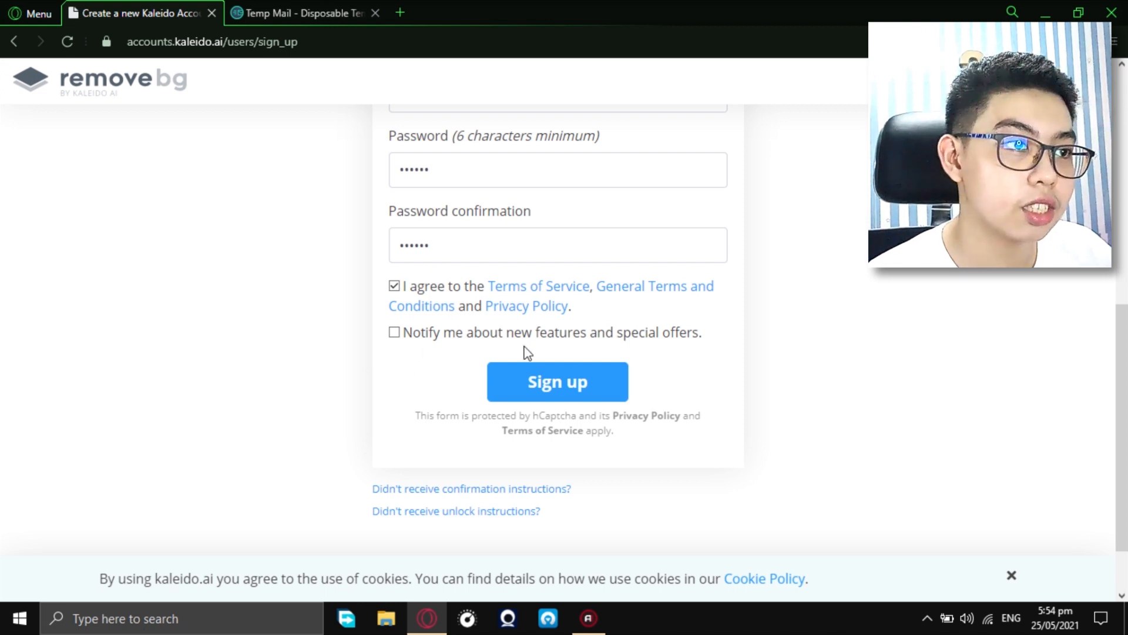
mouse_move(423, 326)
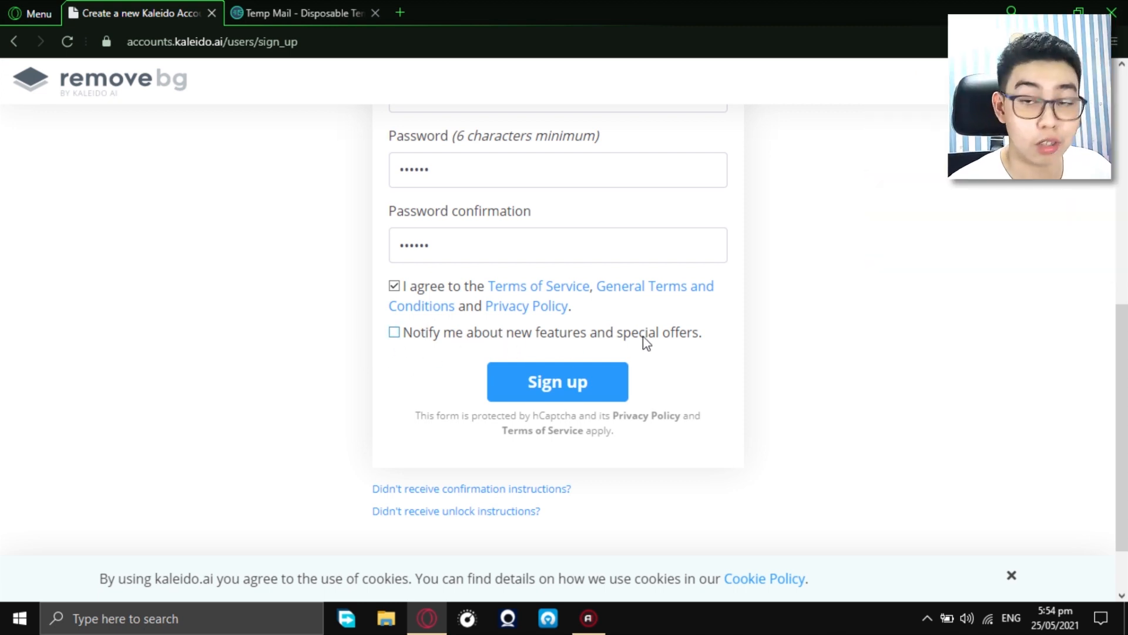
mouse_move(687, 339)
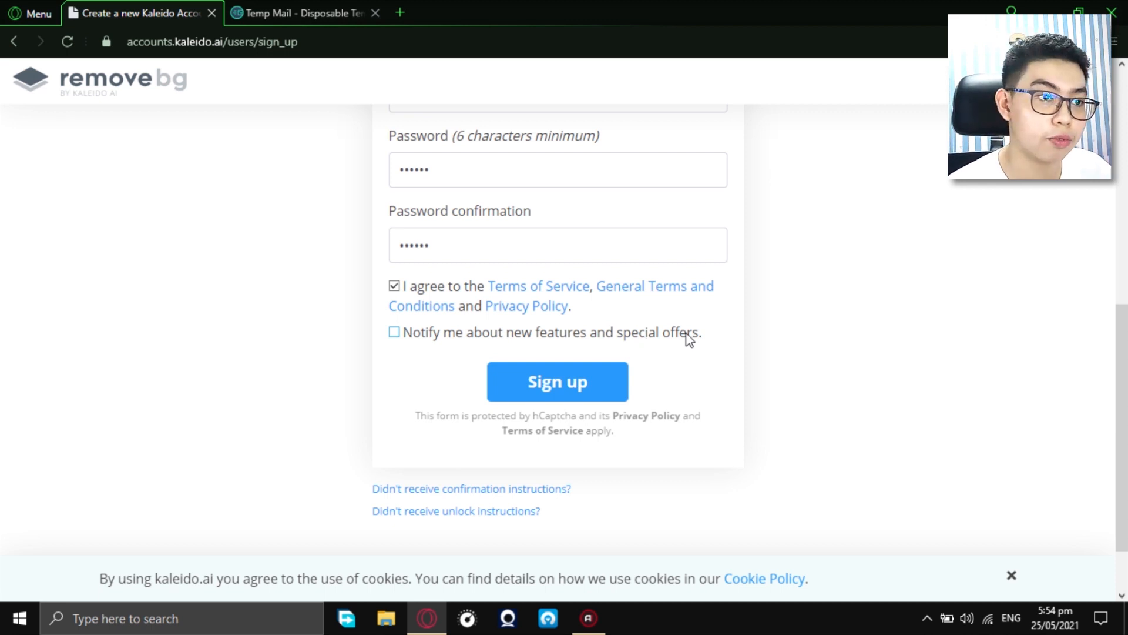
mouse_move(557, 381)
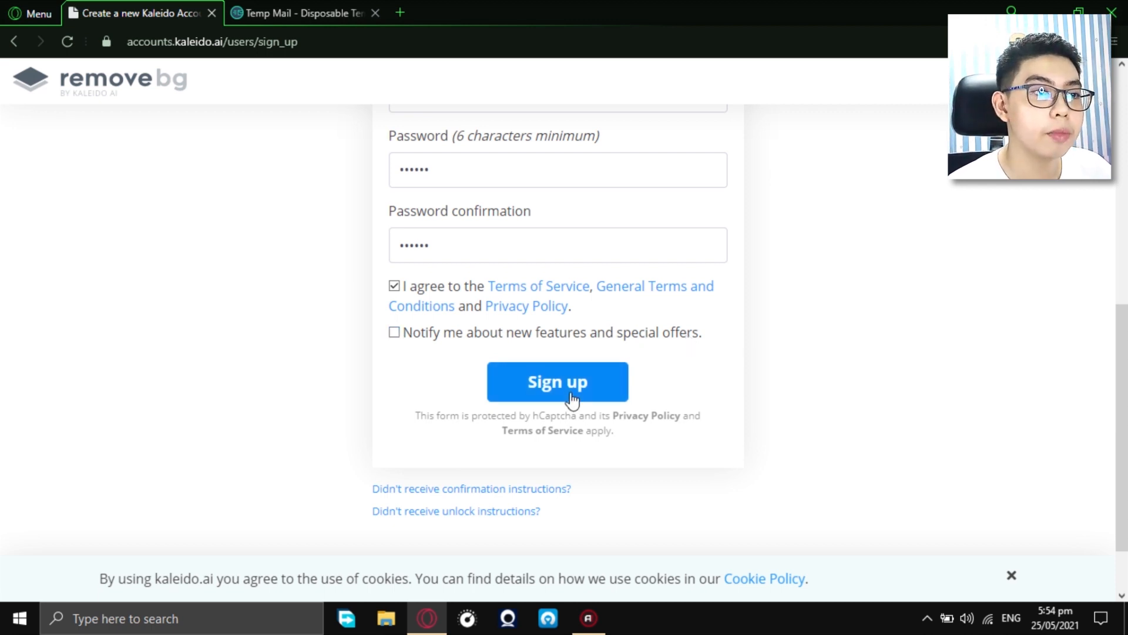
left_click(558, 381)
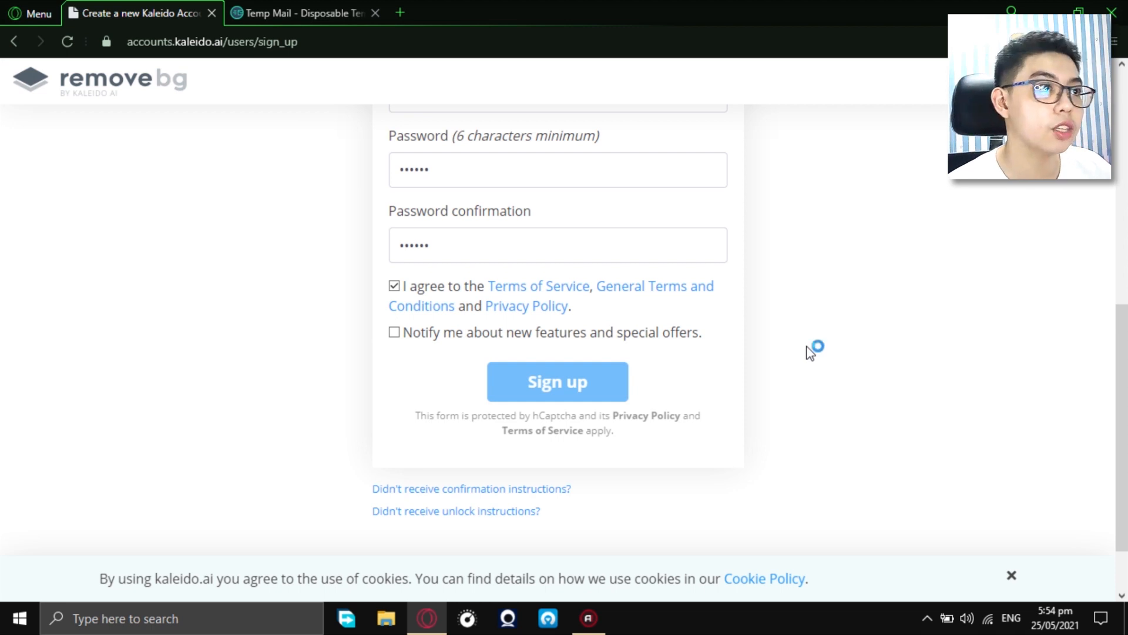
left_click(558, 380)
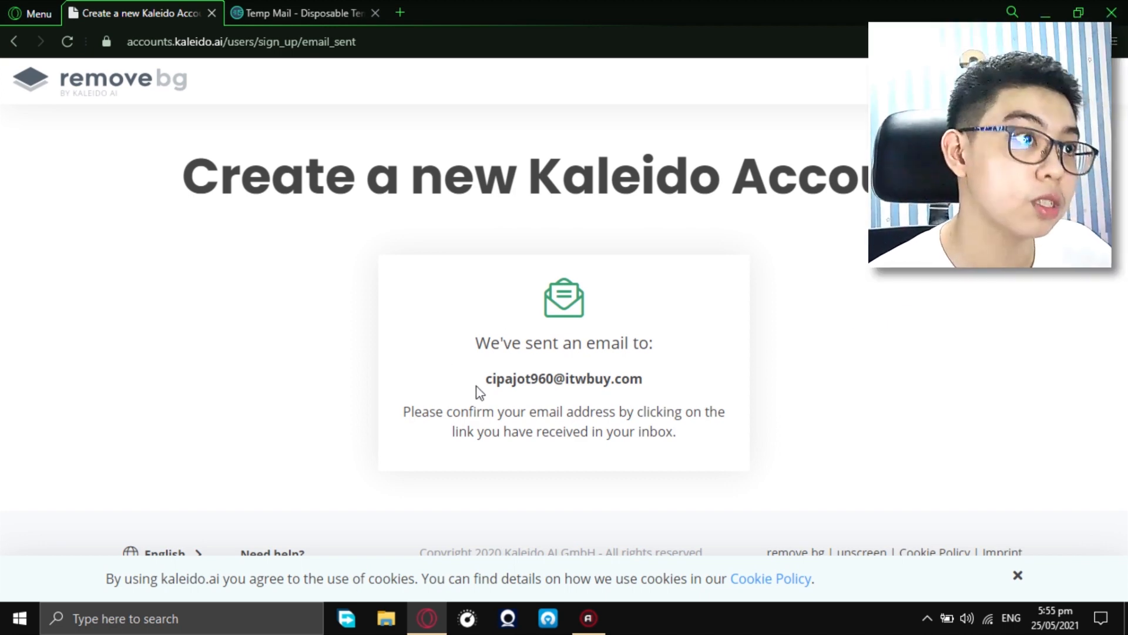
mouse_move(319, 92)
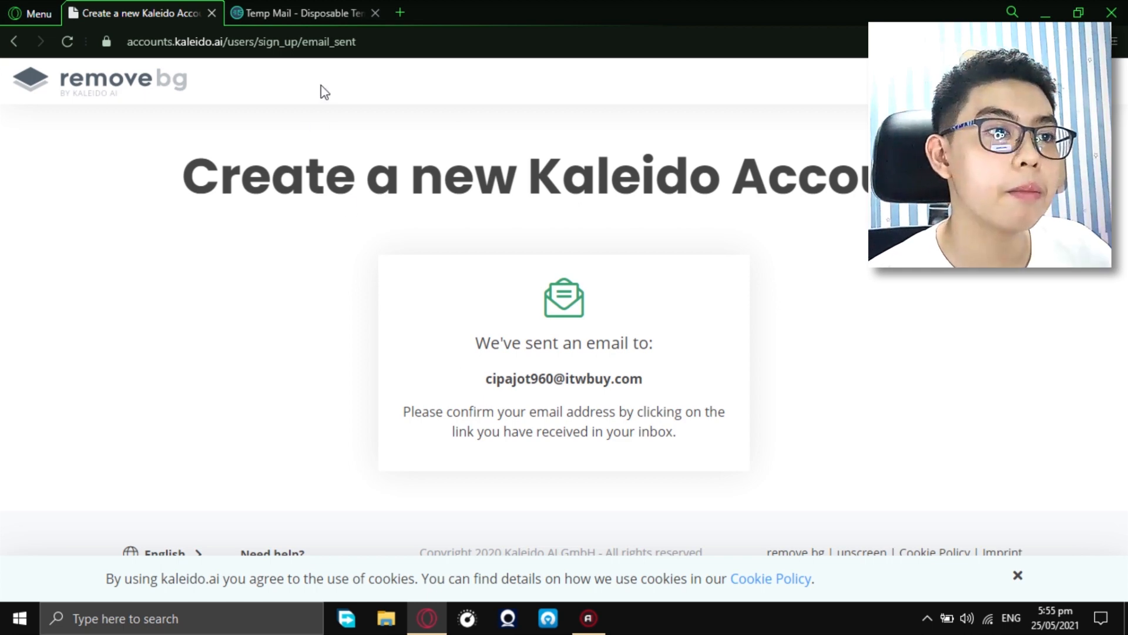
Activate the new remove.bg account from the email in the Temp Mail inbox.
left_click(302, 13)
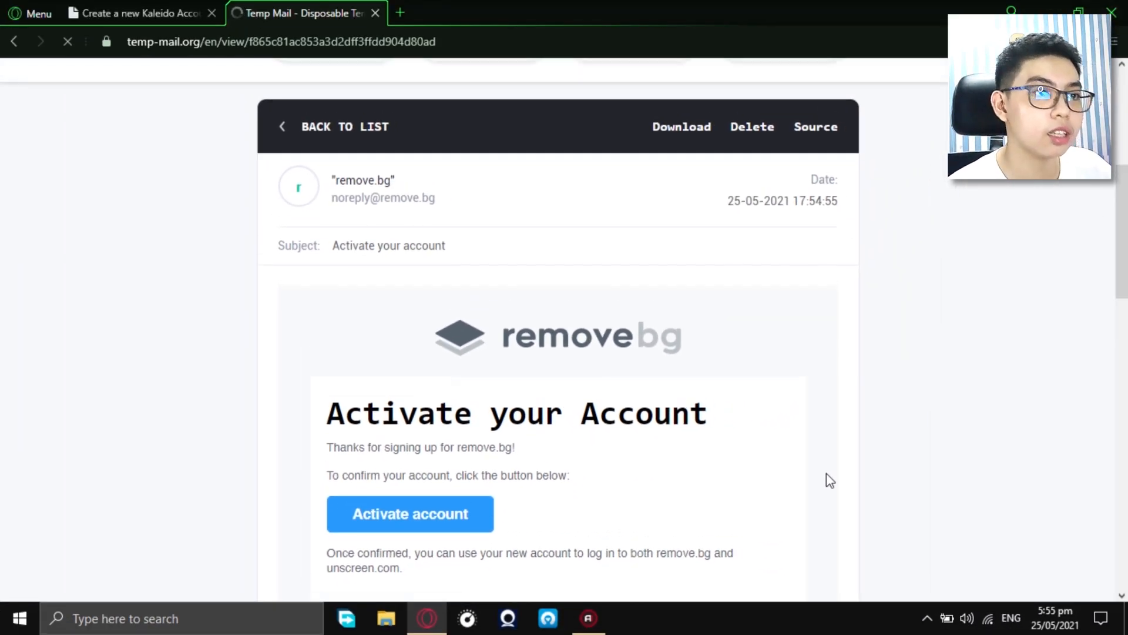
left_click(409, 513)
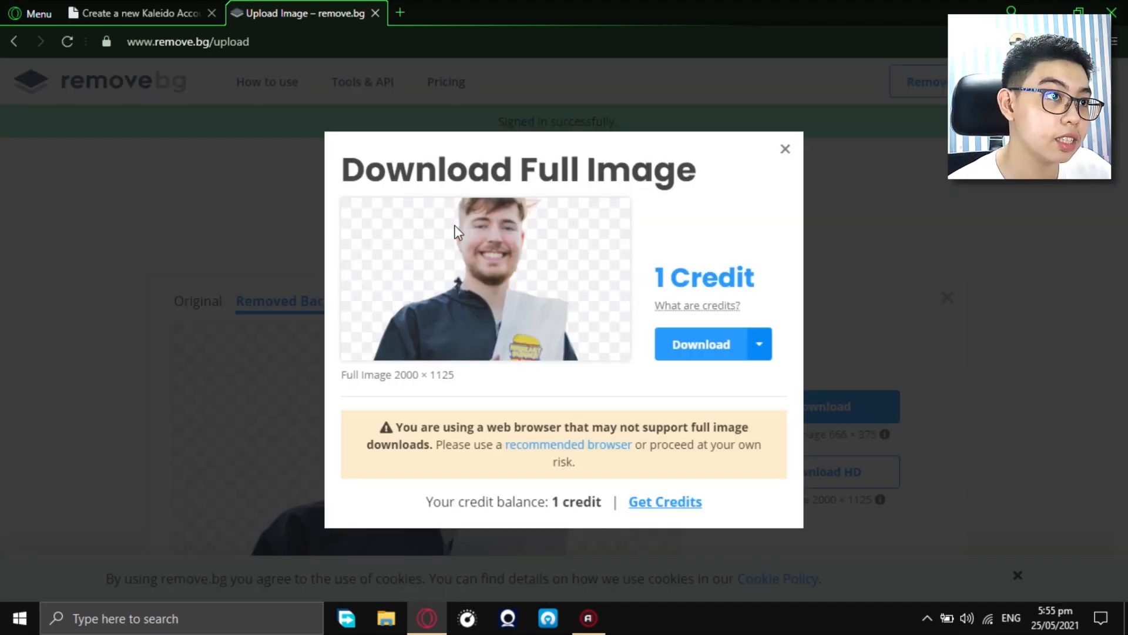
mouse_move(701, 232)
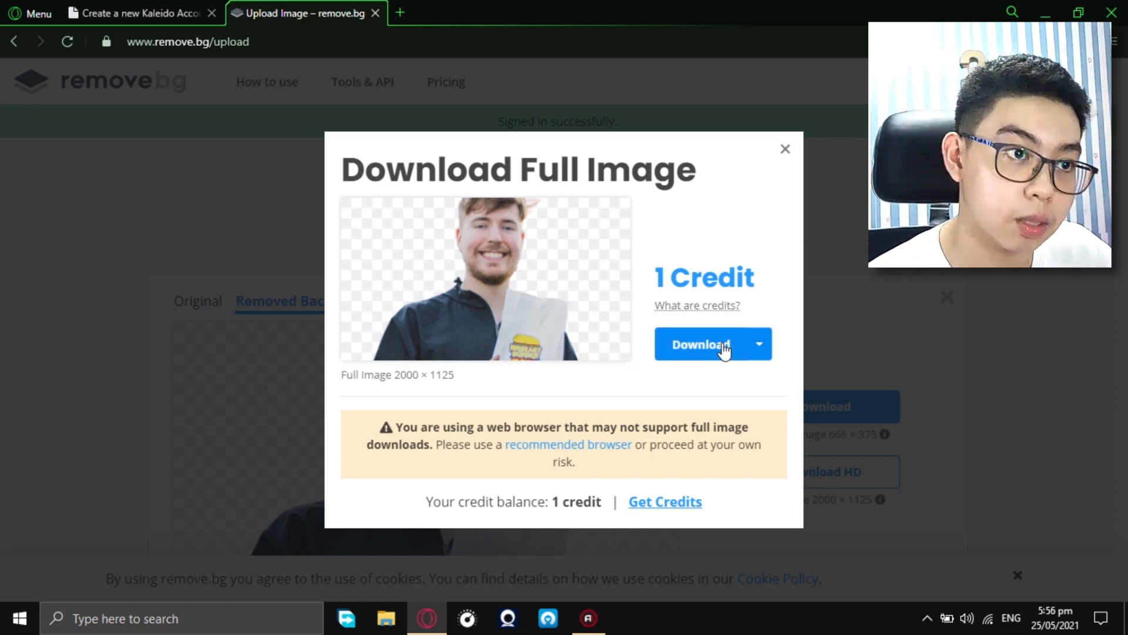
Download the full 2000 × 1125 cutout as MrBeast-removebg.png and check it in Downloads.
left_click(700, 344)
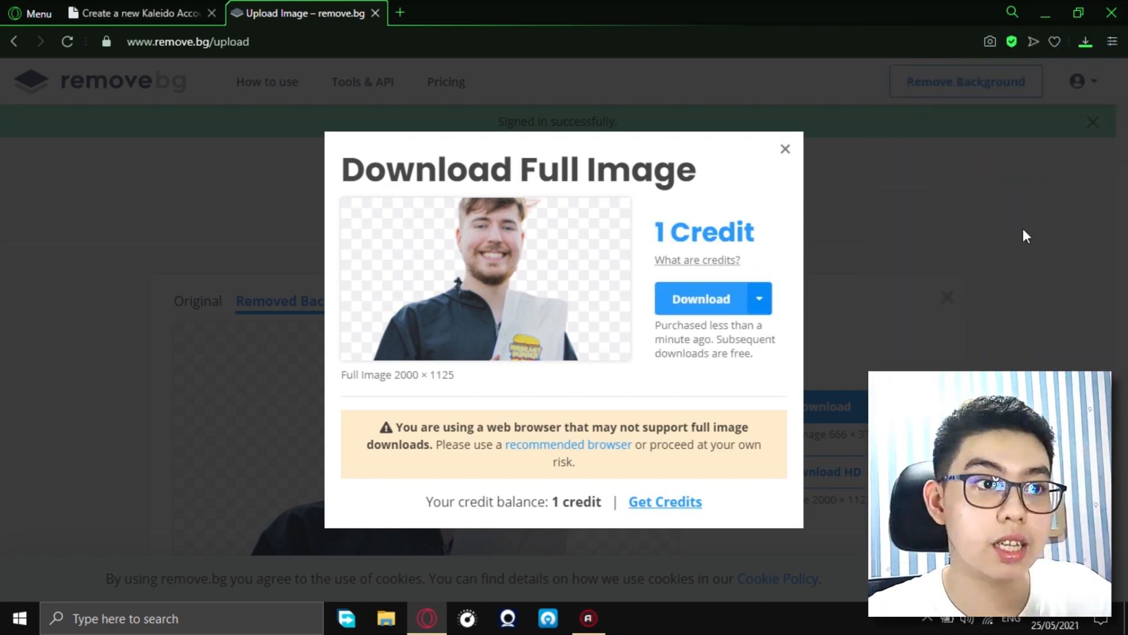
left_click(699, 298)
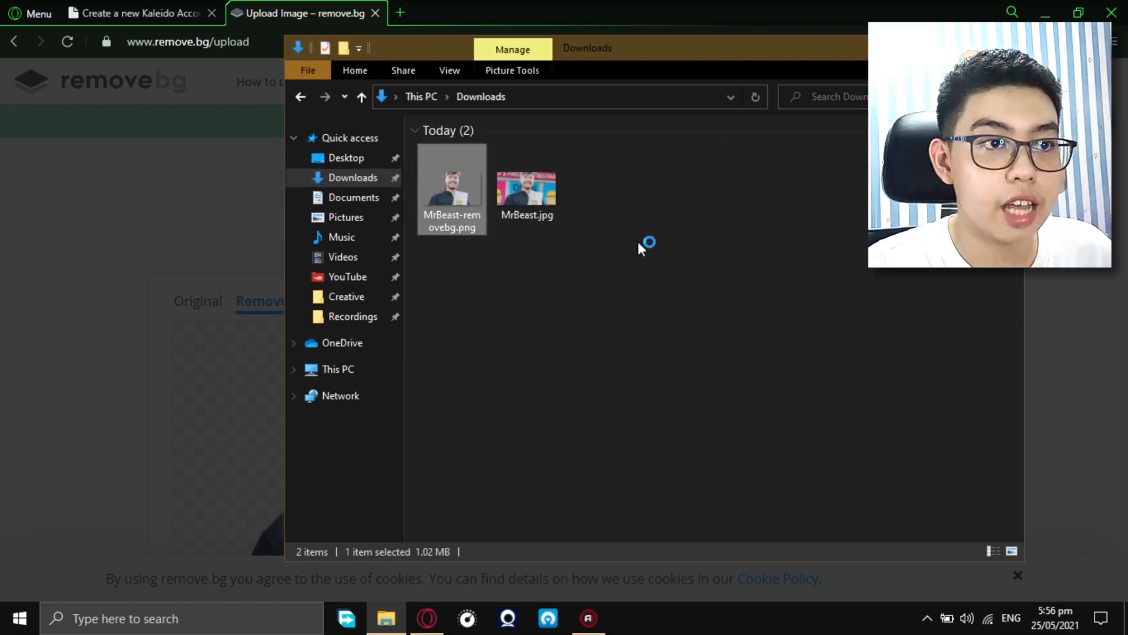
mouse_move(845, 278)
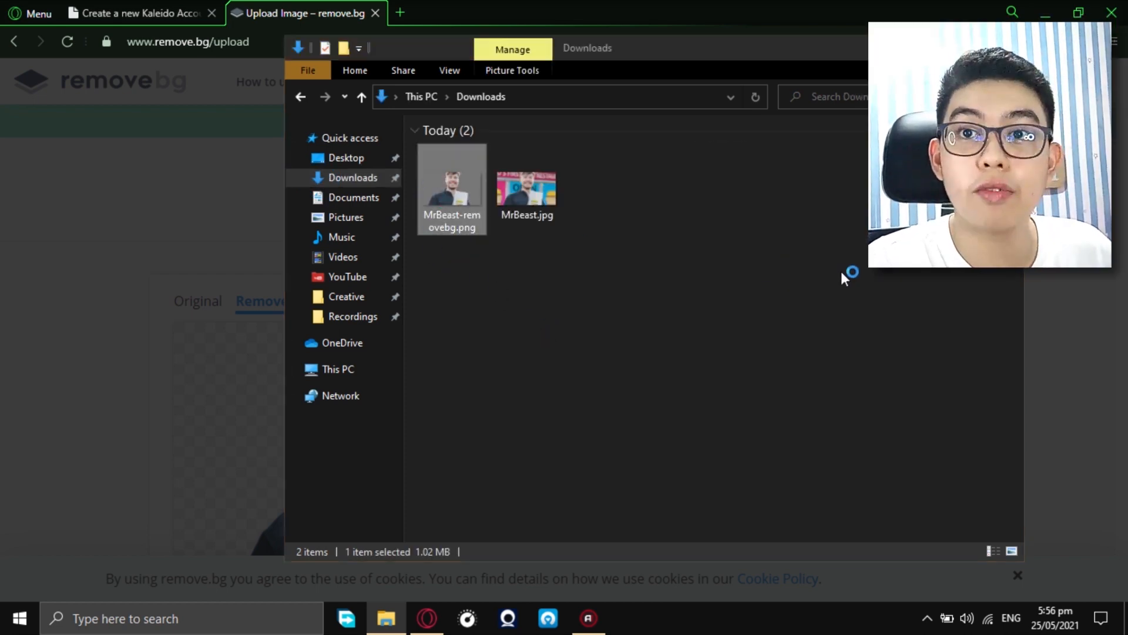